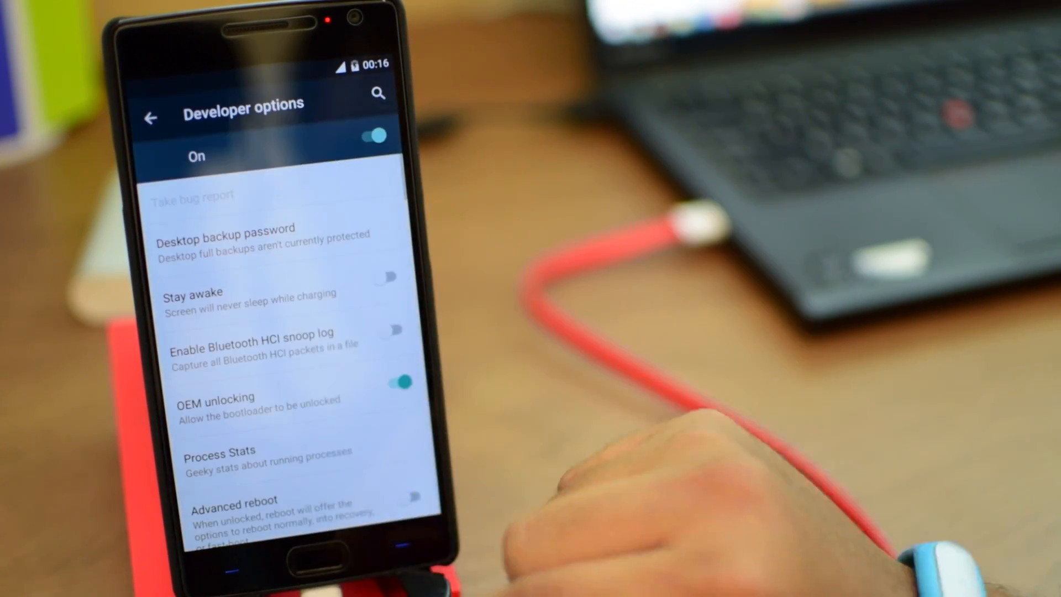
# - Select op2-twrp.img rather than twrp.img in the OnePlus2 ToolBox folder and grab its name
pyautogui.scroll(3)
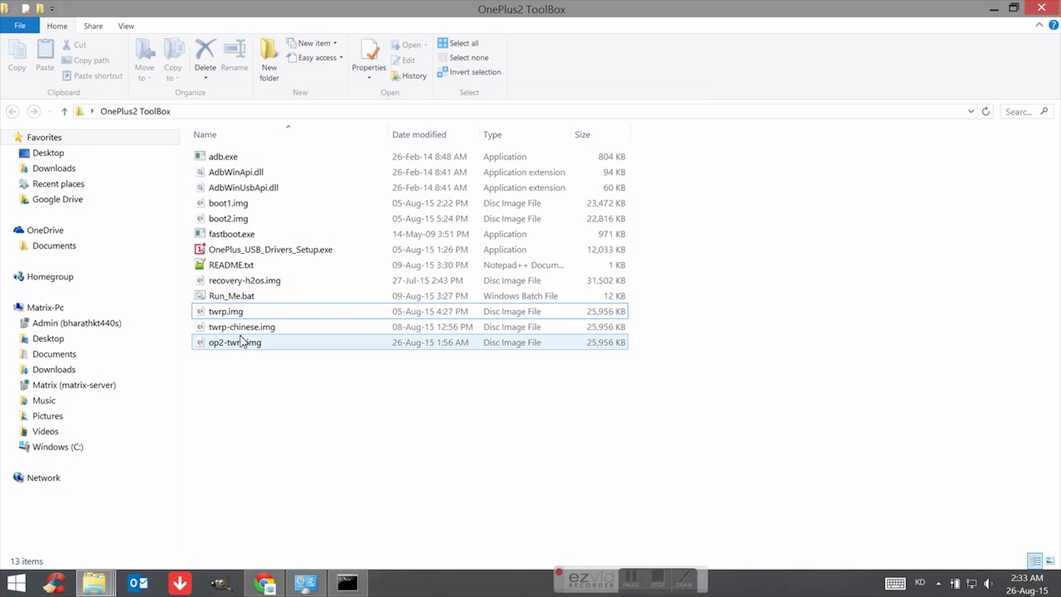
pyautogui.click(226, 311)
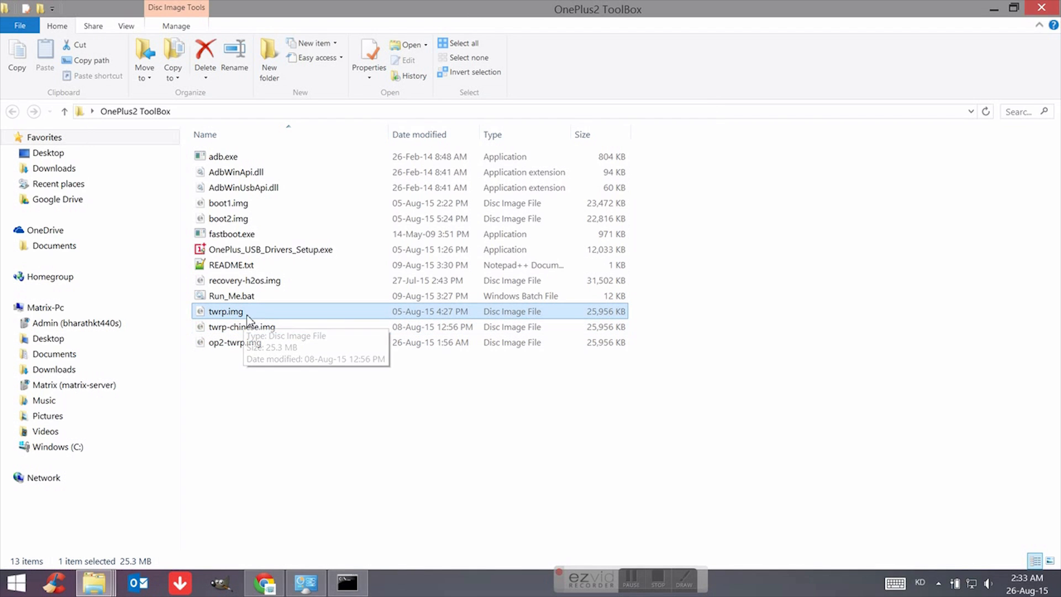
pyautogui.click(235, 342)
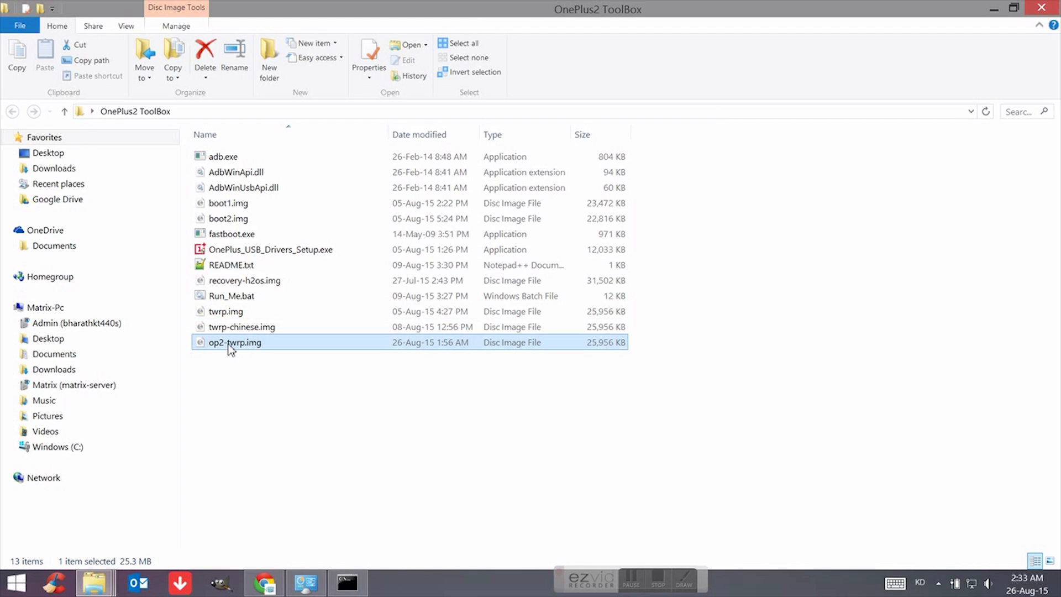
pyautogui.doubleClick(234, 342)
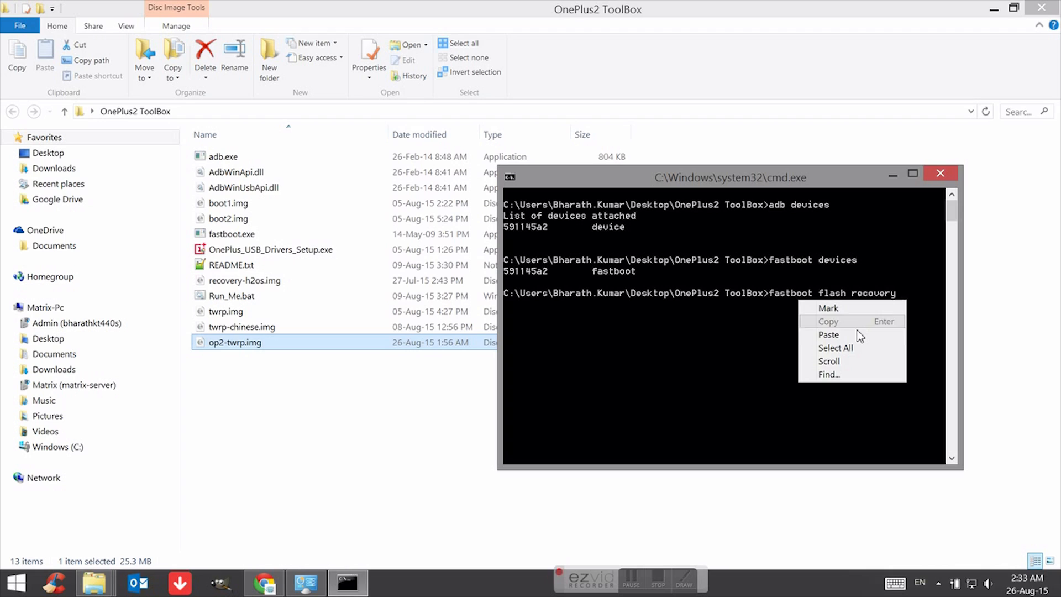
# - Paste op2-twrp.img into the command to form 'fastboot flash recovery op2-twrp.img'
pyautogui.click(828, 335)
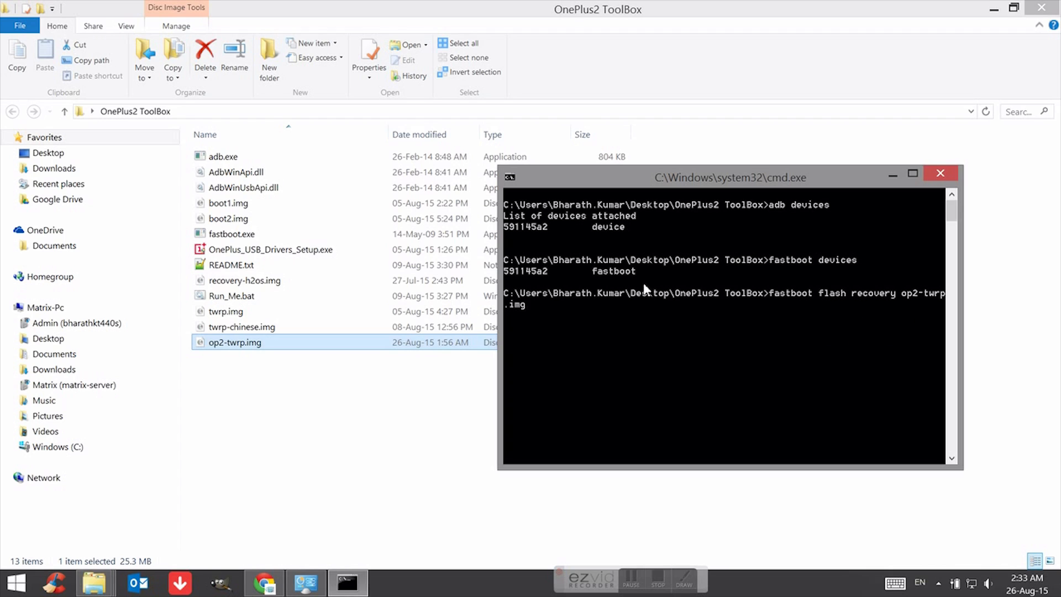
pyautogui.moveTo(546, 321)
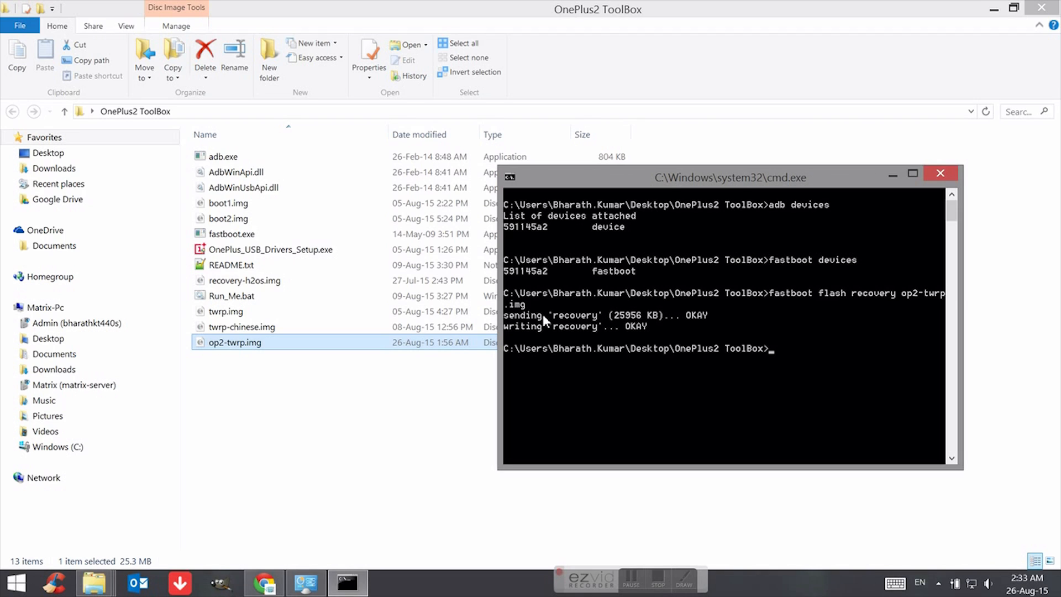
pyautogui.moveTo(545, 332)
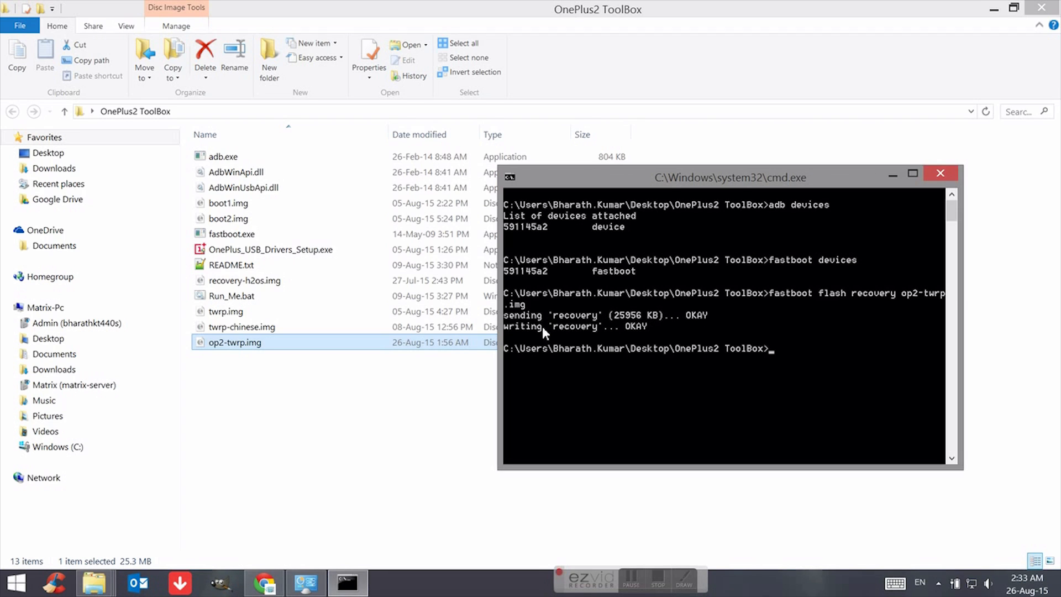